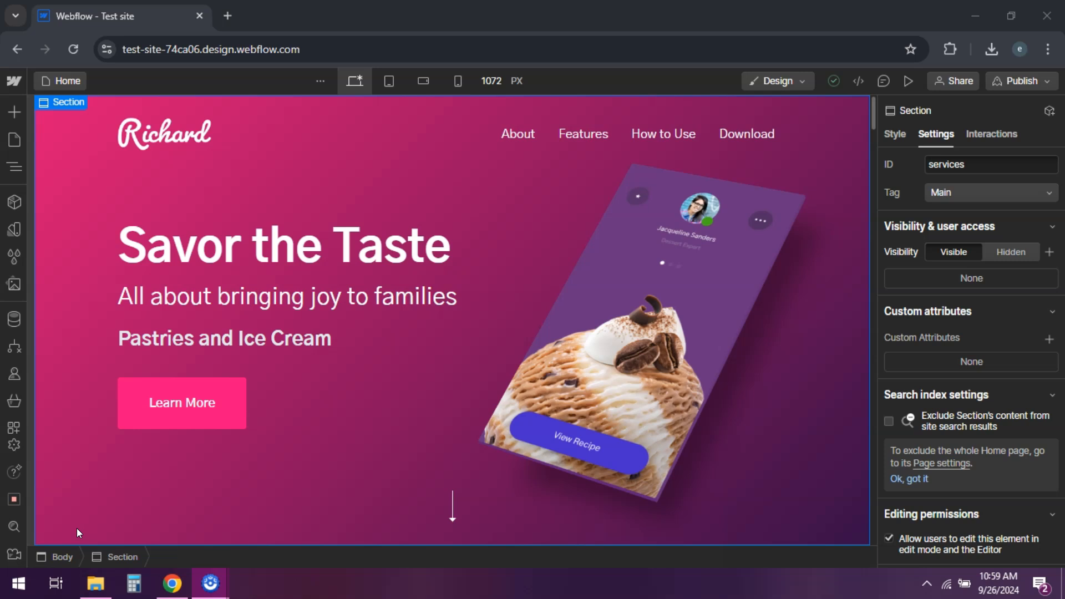
Step: Select the About nav link to show its in-page link to the about section
left_click(282, 245)
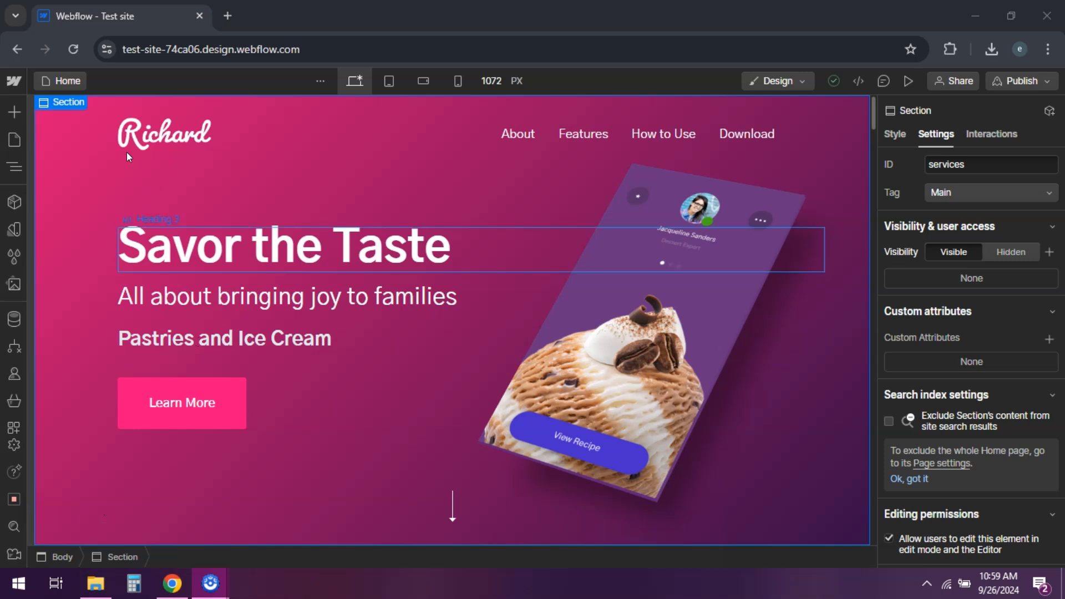
mouse_move(204, 264)
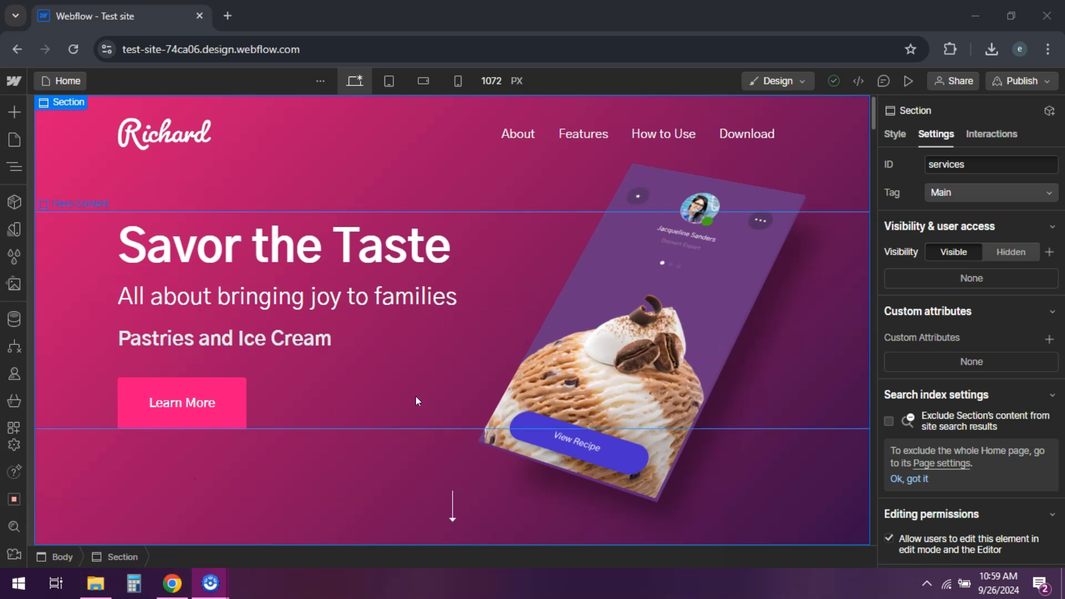
left_click(985, 164)
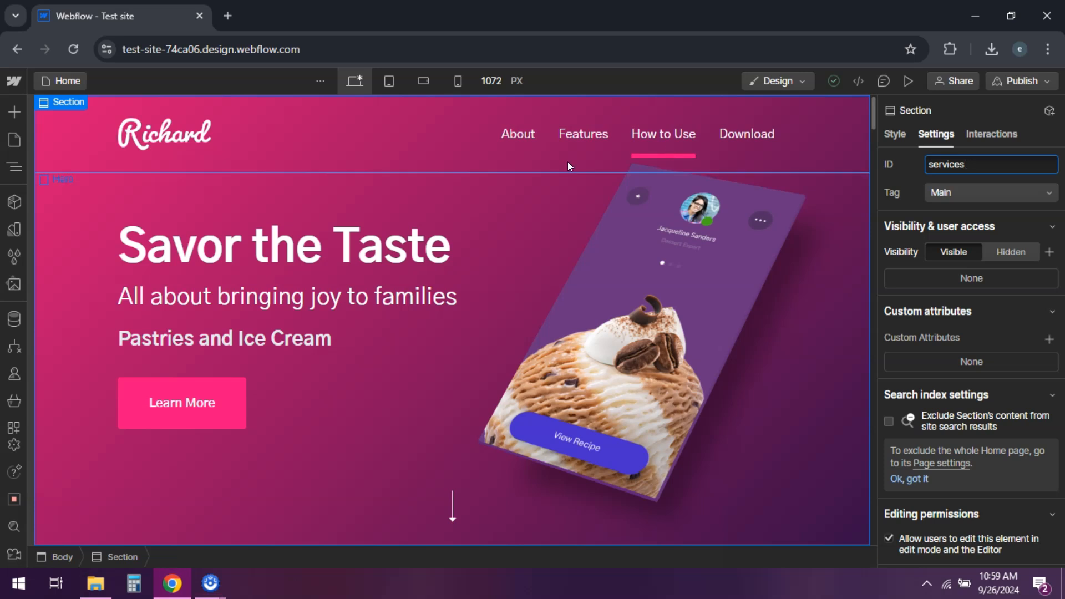
mouse_move(817, 168)
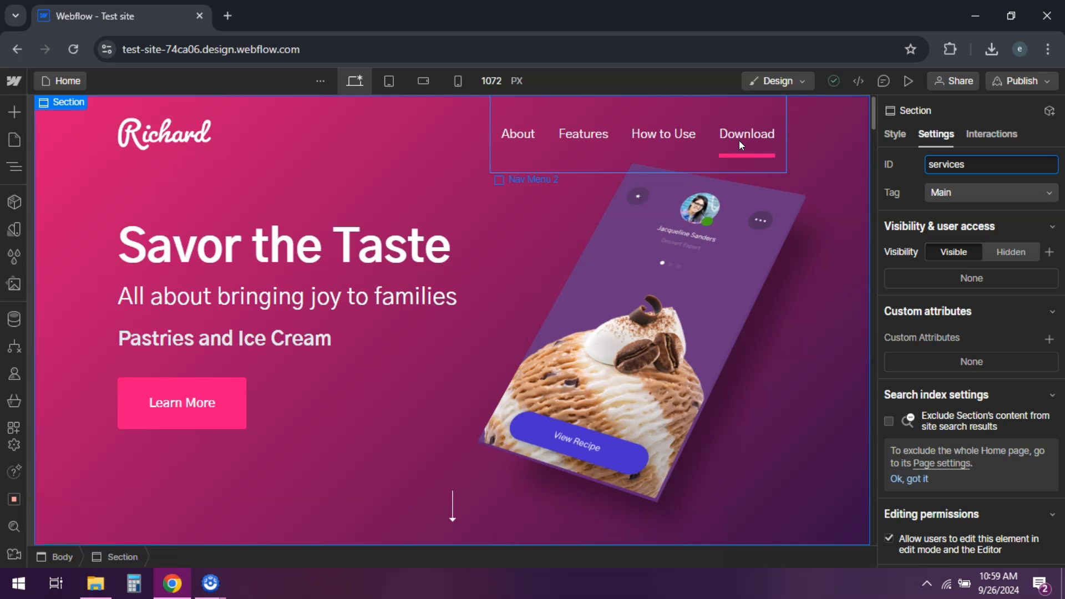
left_click(517, 133)
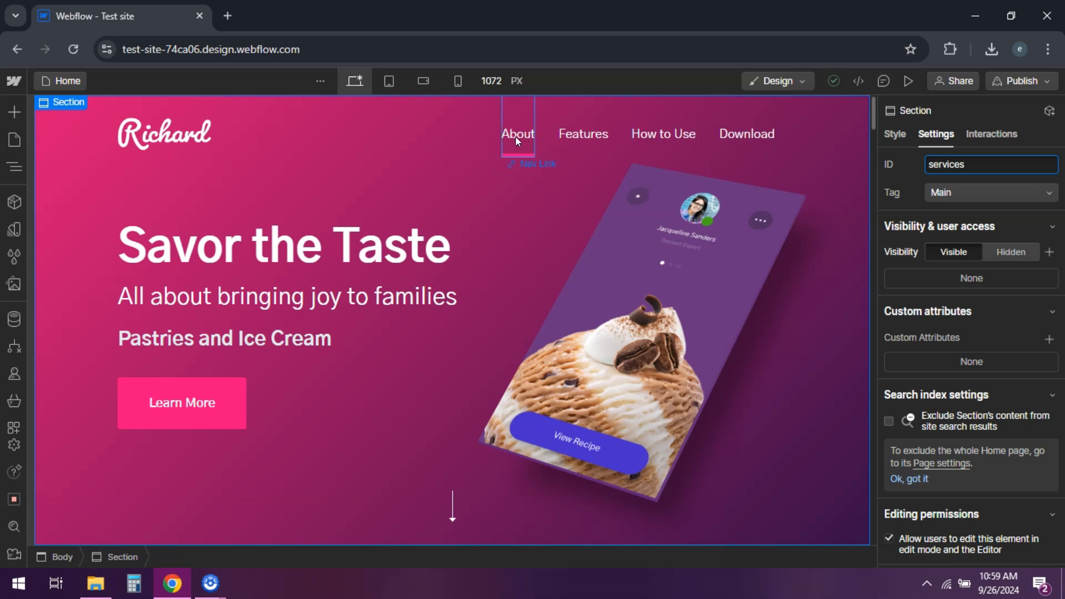
mouse_move(521, 137)
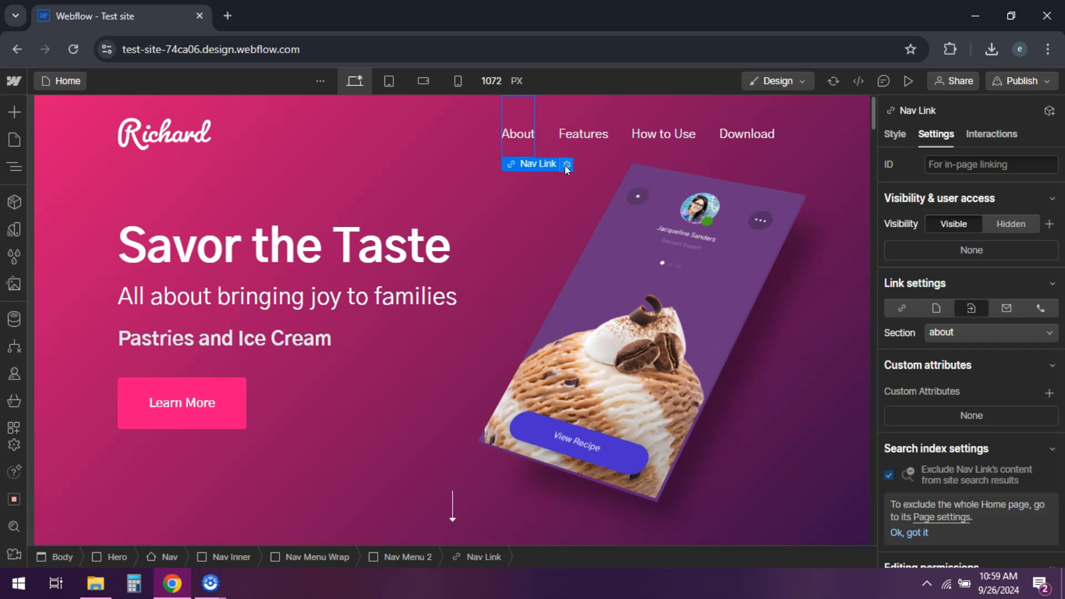
Step: Confirm the About and Features links target the about and features sections, then select Nav Inner
left_click(566, 164)
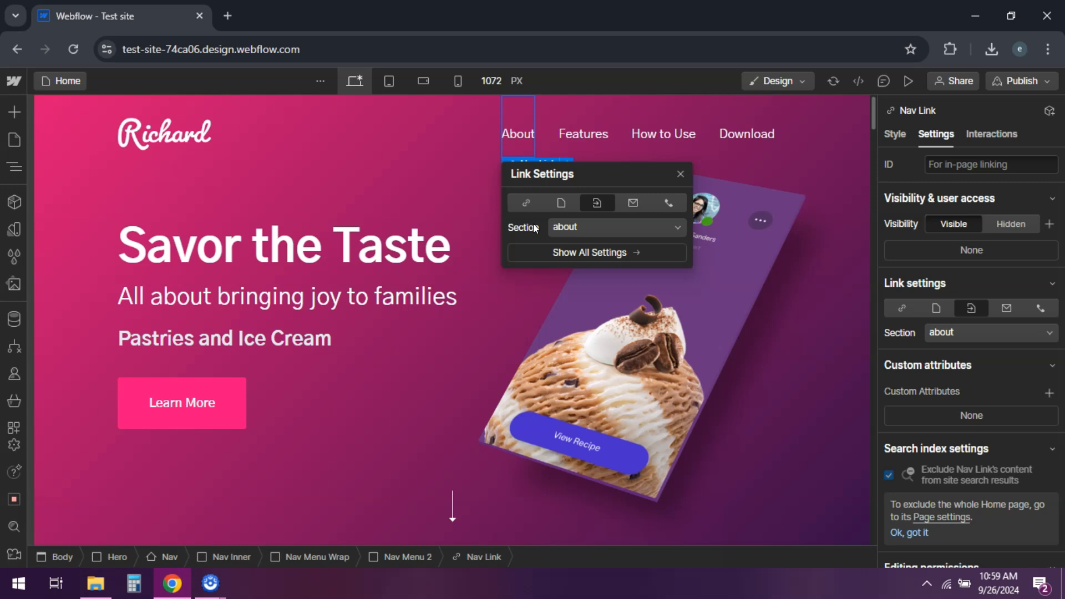
mouse_move(611, 227)
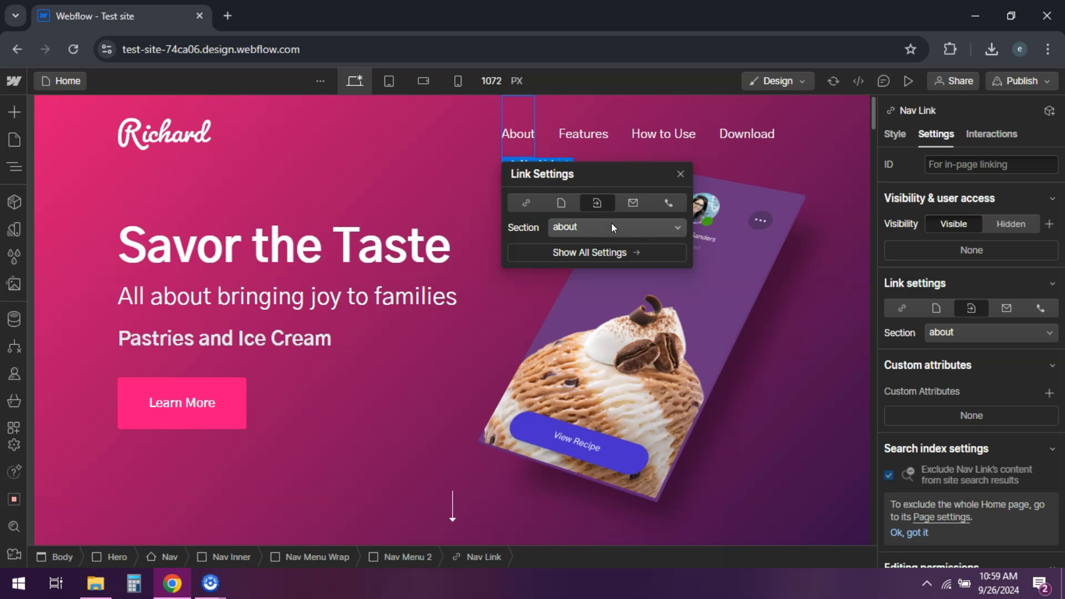
left_click(583, 134)
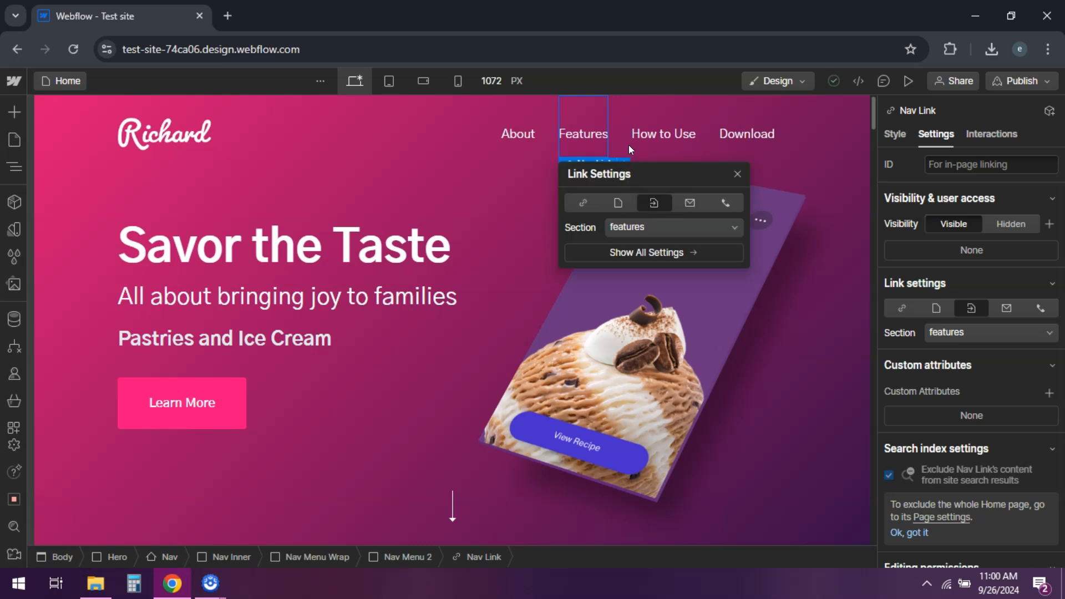
left_click(474, 132)
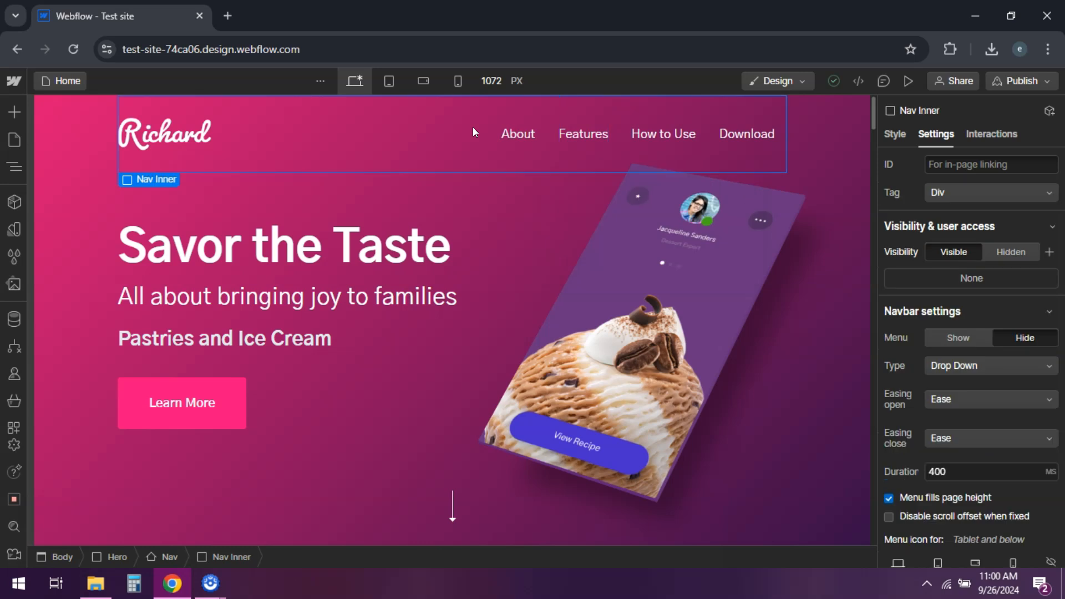
mouse_move(1022, 81)
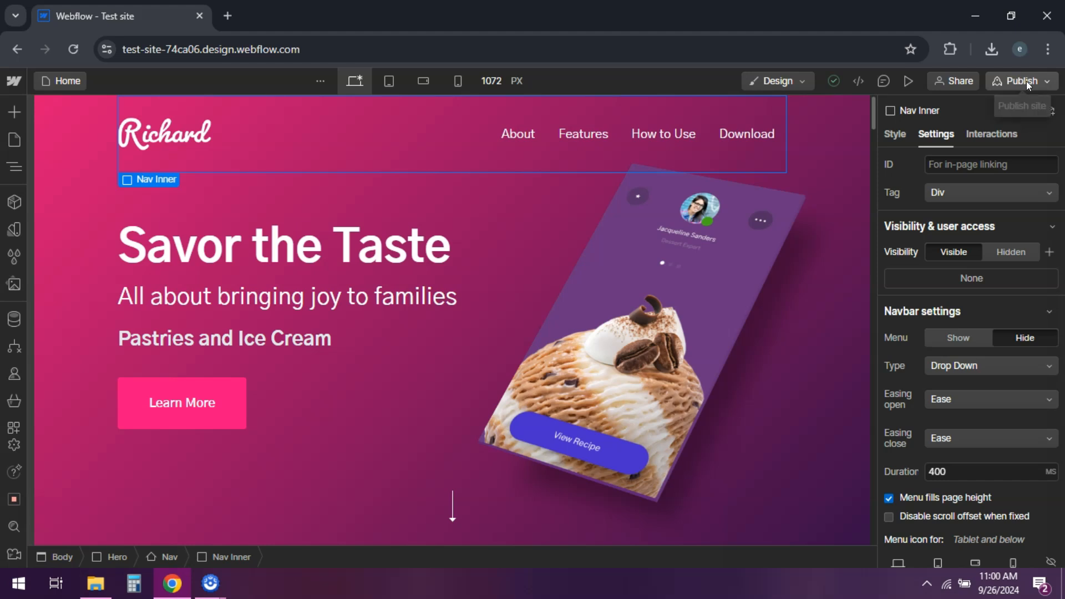